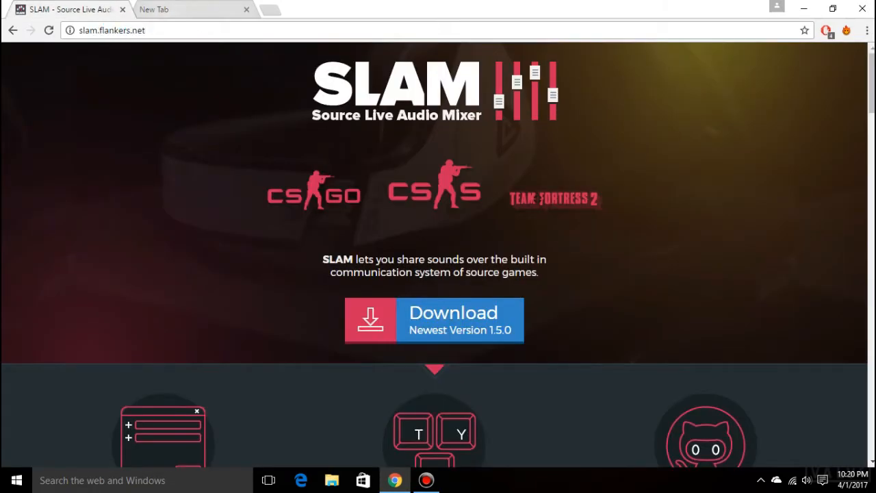
# - Download SLAM_v1.5.0.zip from slam.flankers.net and open the finished download's options
pyautogui.click(112, 30)
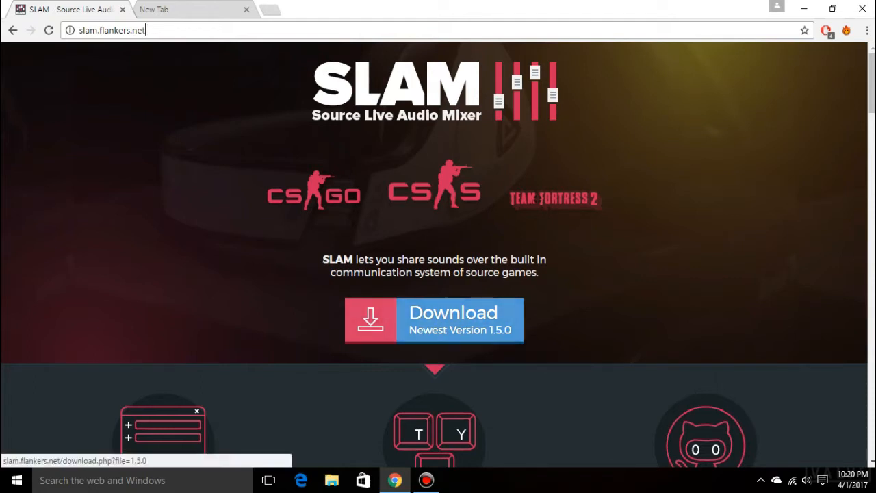
pyautogui.click(433, 320)
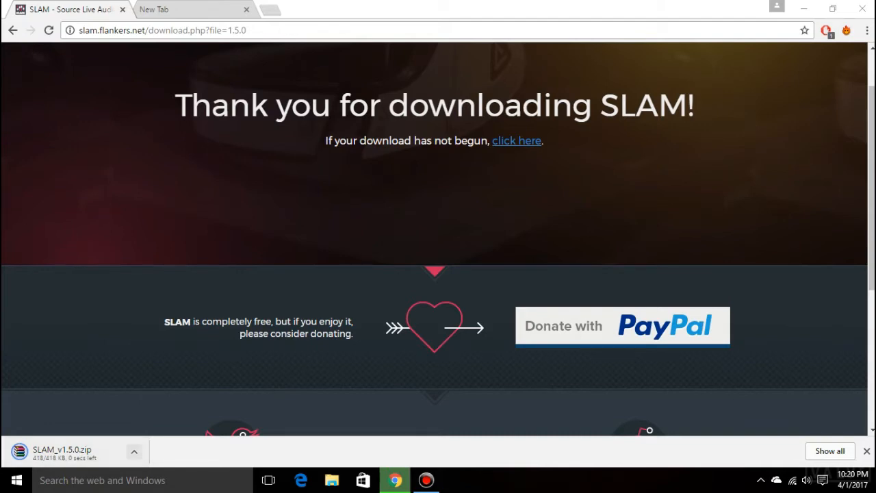
pyautogui.click(134, 452)
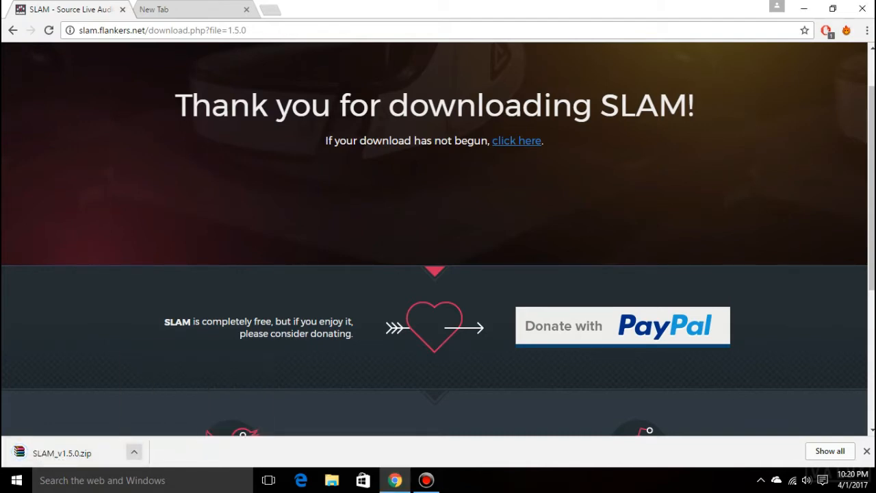
pyautogui.rightClick(155, 356)
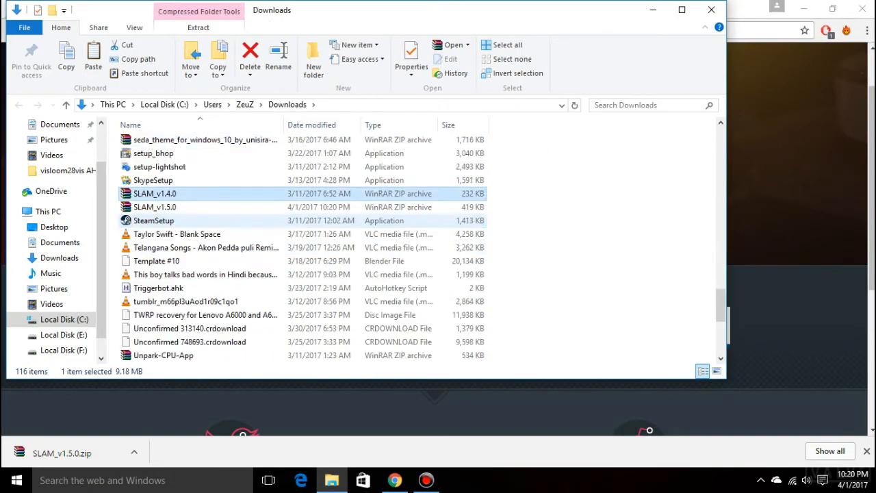
# - Open the extracted SLAM_v1.5.0 folder and send SLAM.exe to the desktop as a shortcut
pyautogui.scroll(-3)
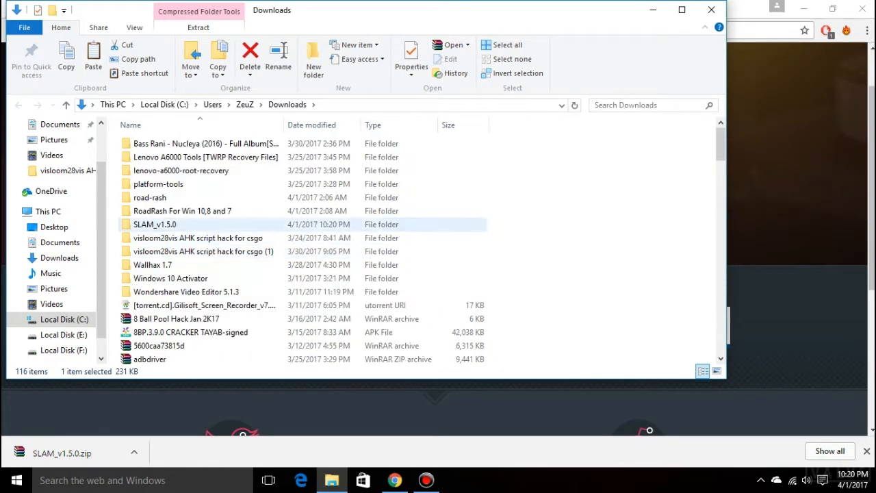
pyautogui.doubleClick(154, 224)
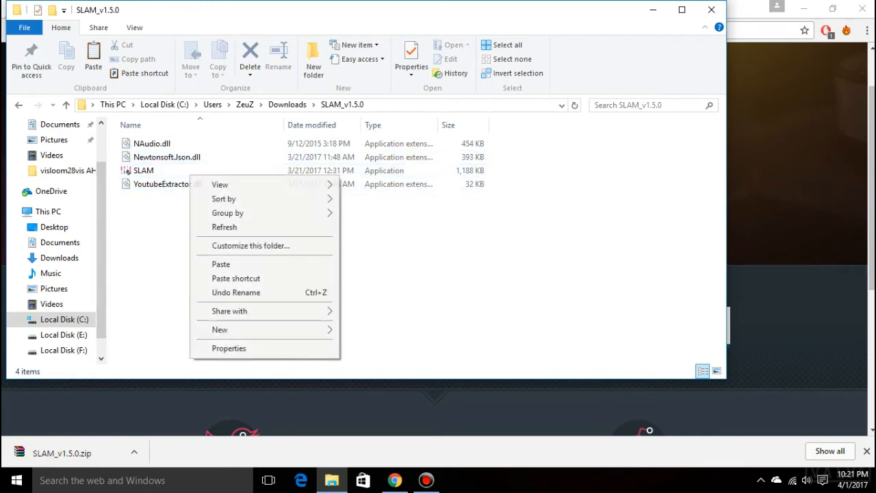
pyautogui.click(143, 169)
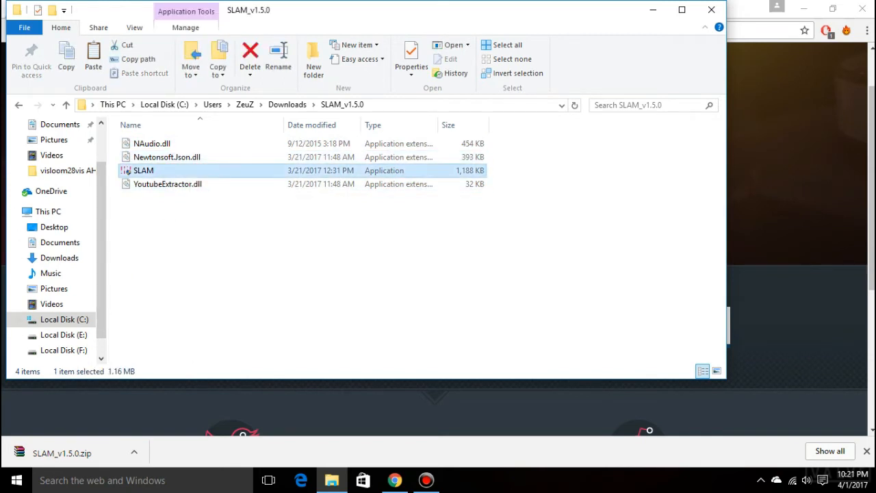
pyautogui.rightClick(143, 171)
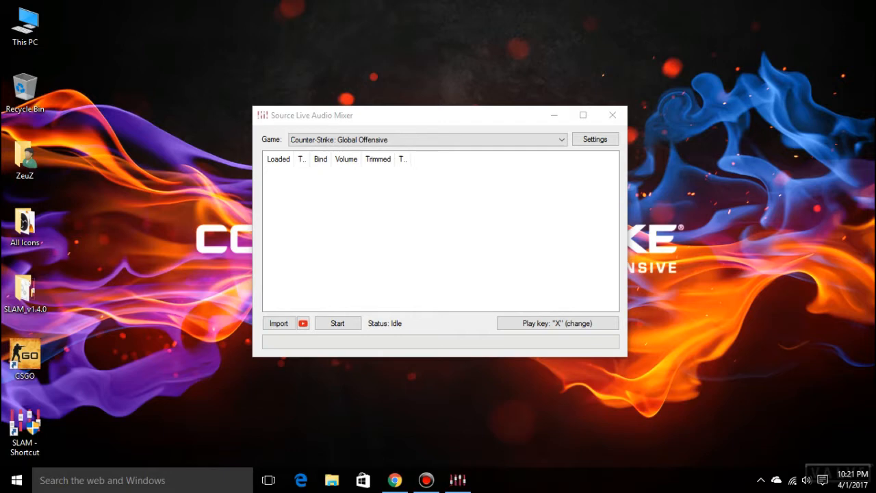
# - Enable Override folder detection on SLAM's Advanced settings tab and close Settings
pyautogui.click(594, 139)
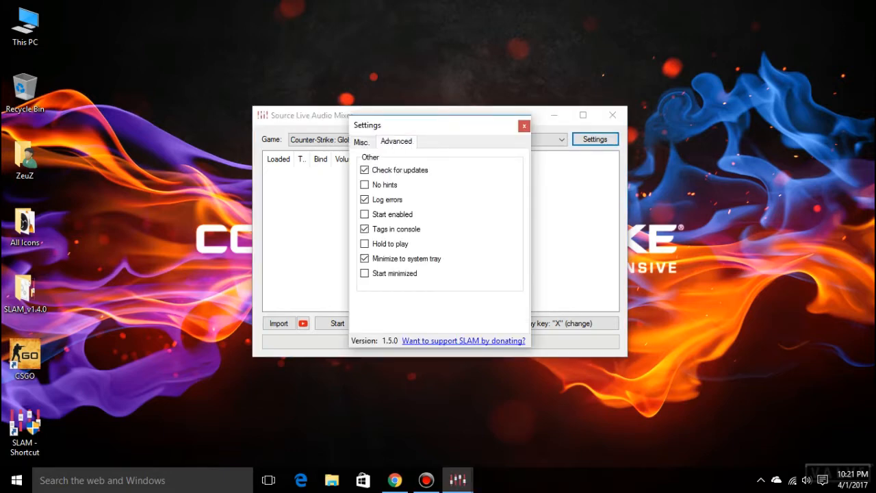
pyautogui.click(396, 141)
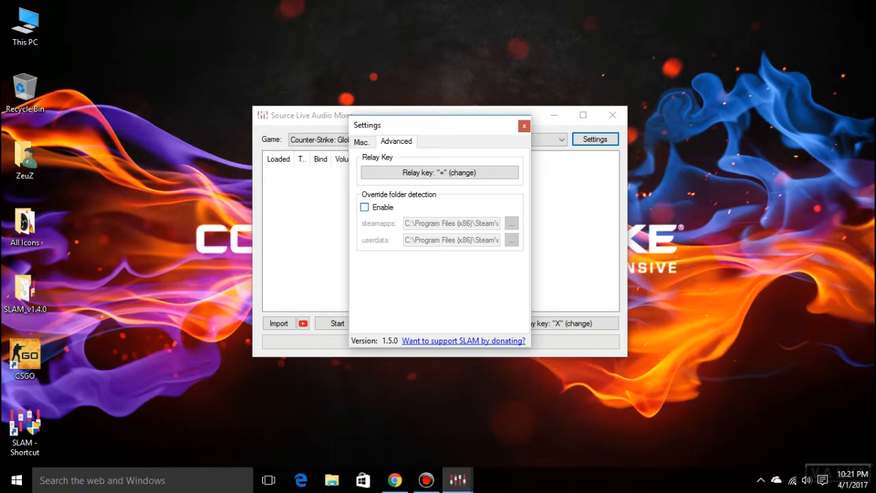
pyautogui.click(364, 207)
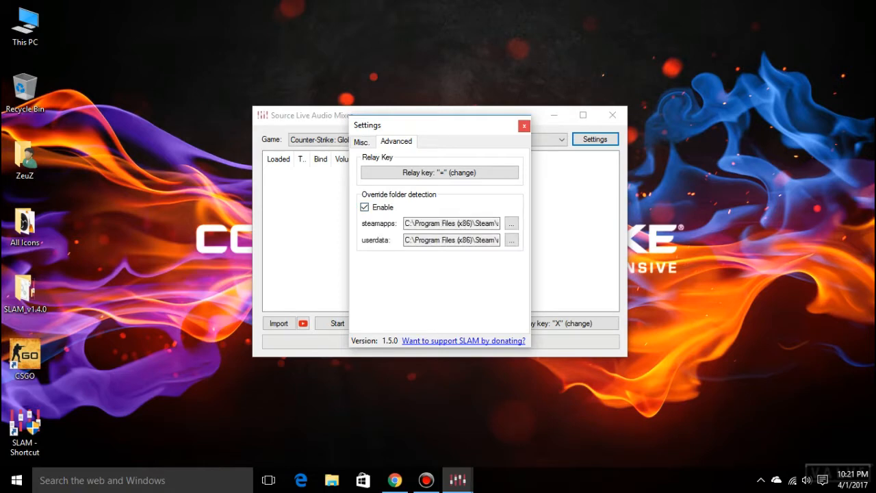
pyautogui.click(524, 126)
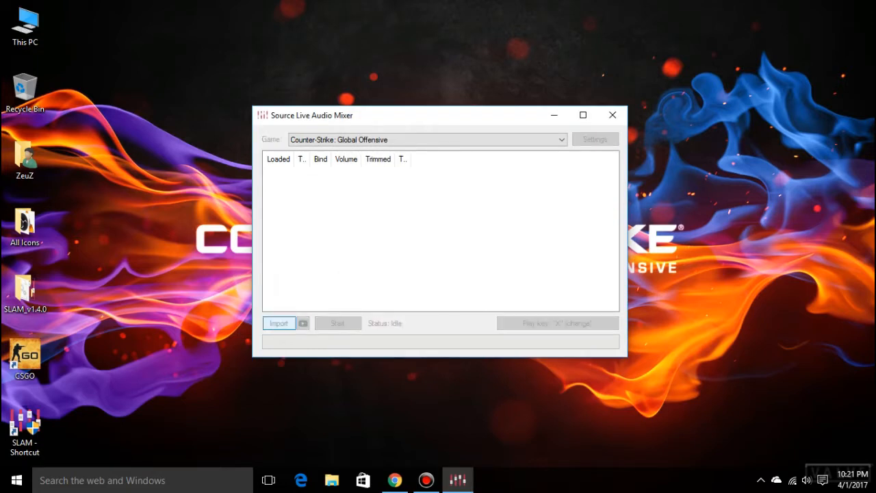
# - Import 'Blackbear - Idfc (Tarro Remix)' from Downloads and accept the conversion-complete message
pyautogui.click(279, 322)
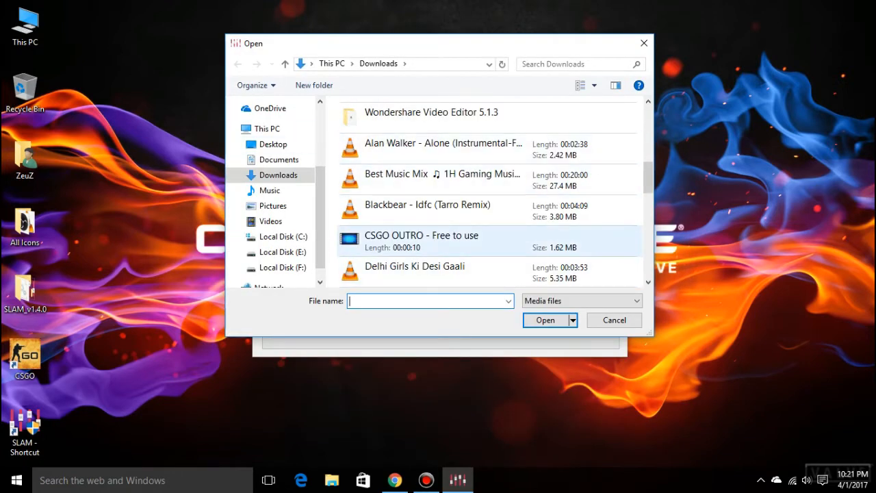
pyautogui.click(427, 210)
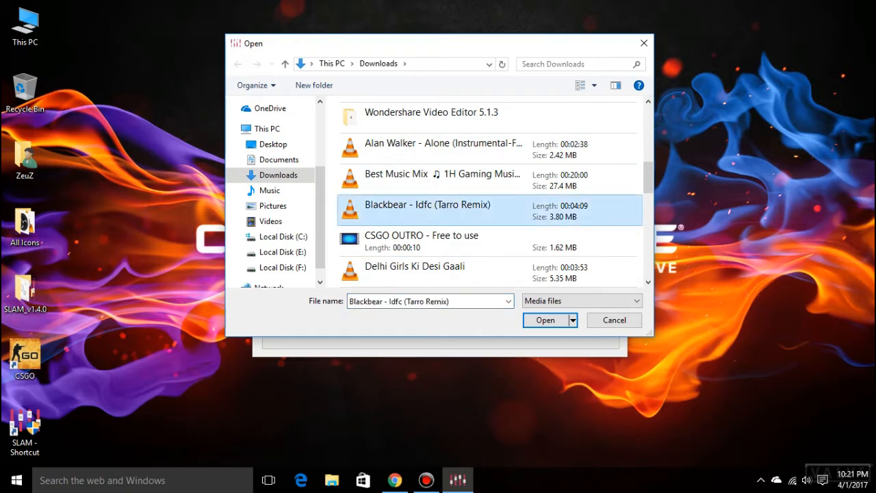
pyautogui.click(546, 320)
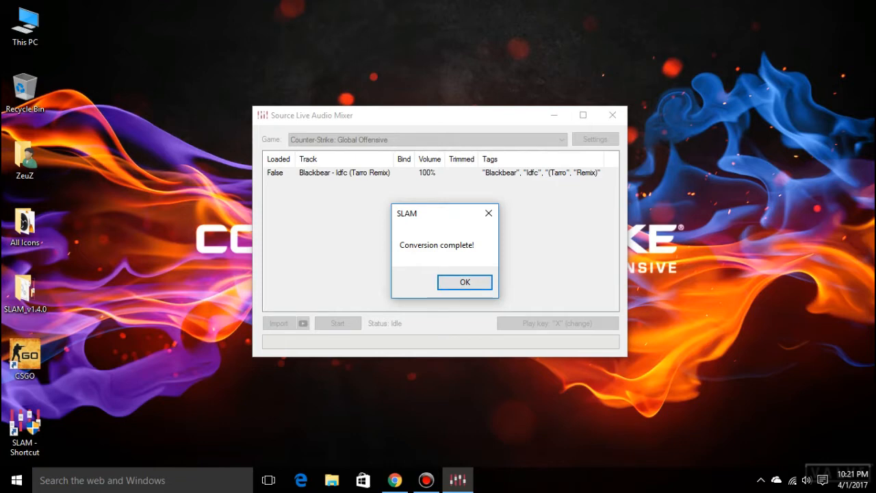
pyautogui.click(464, 282)
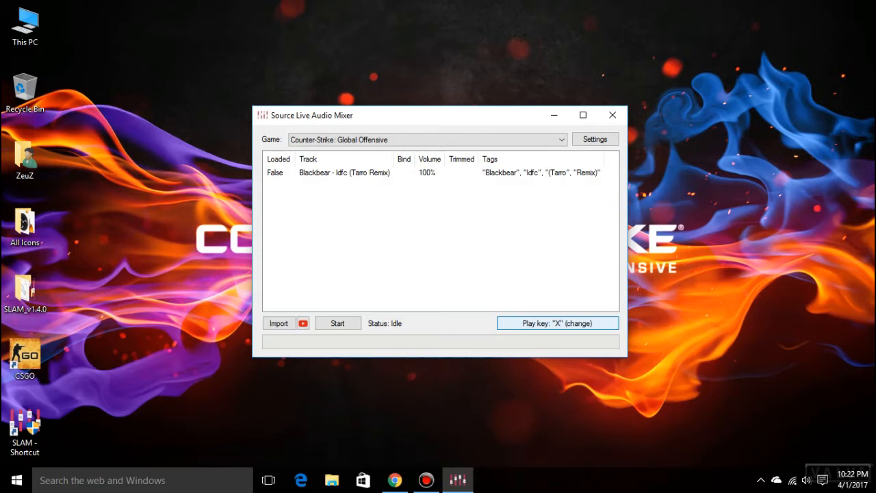
# - Set SLAM's play key to backslash (\)
pyautogui.click(557, 322)
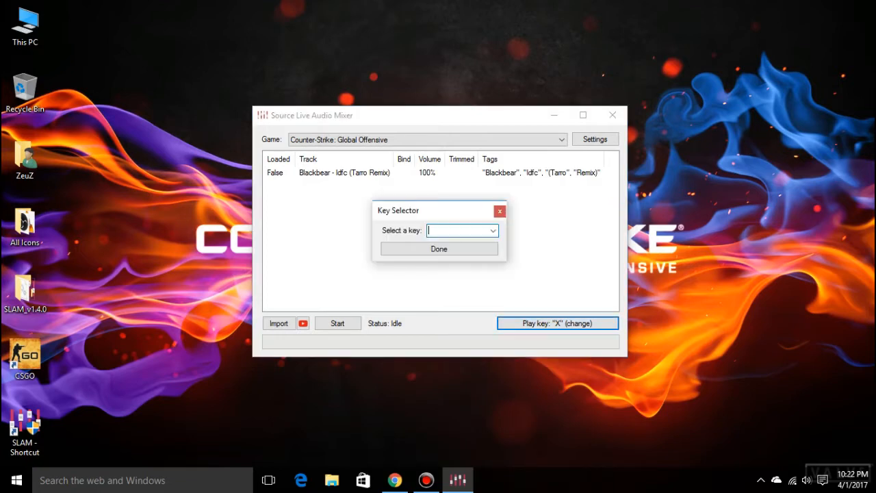
pyautogui.write('\\')
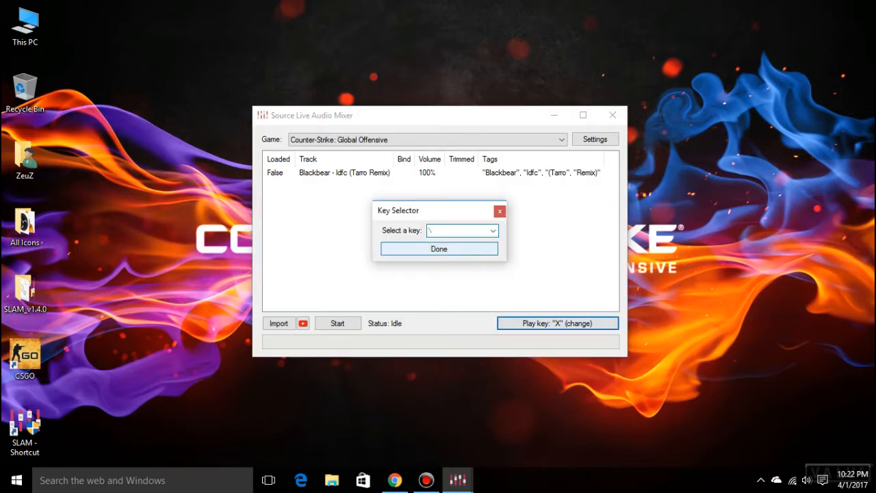
pyautogui.click(459, 230)
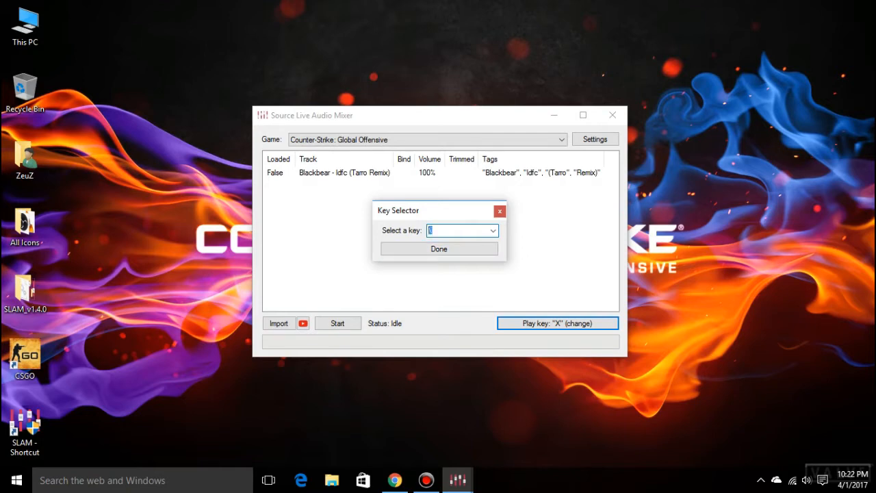
pyautogui.click(438, 248)
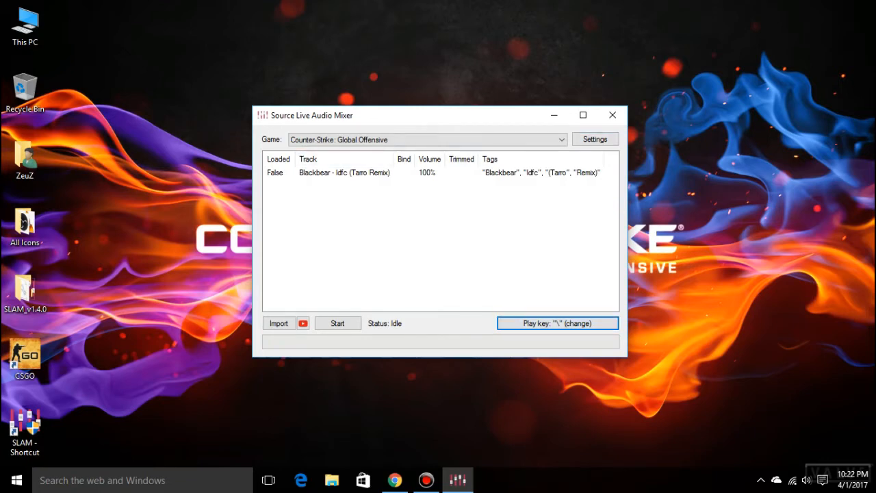
# - Start SLAM, acknowledge the exec slam reminder, and launch Counter-Strike: Global Offensive
pyautogui.click(337, 322)
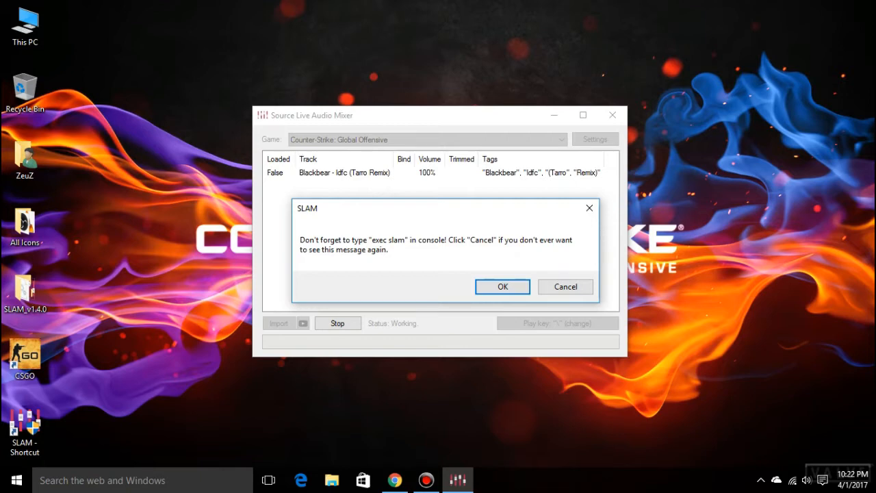
pyautogui.click(502, 287)
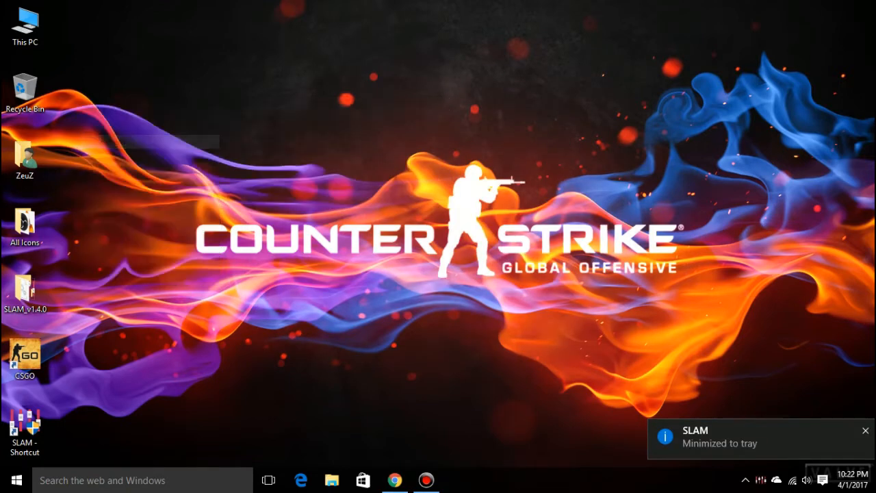
pyautogui.doubleClick(24, 359)
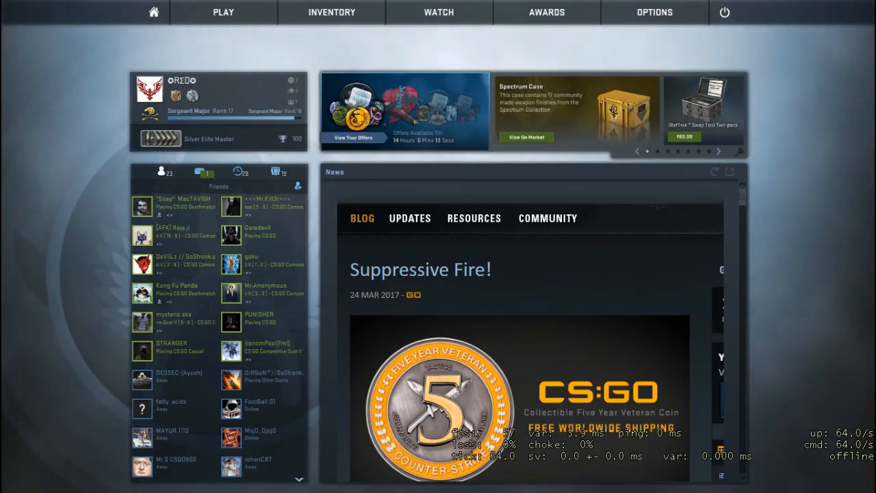
# - Check in Options > Game Settings that Enable Developer Console is Yes
pyautogui.click(653, 12)
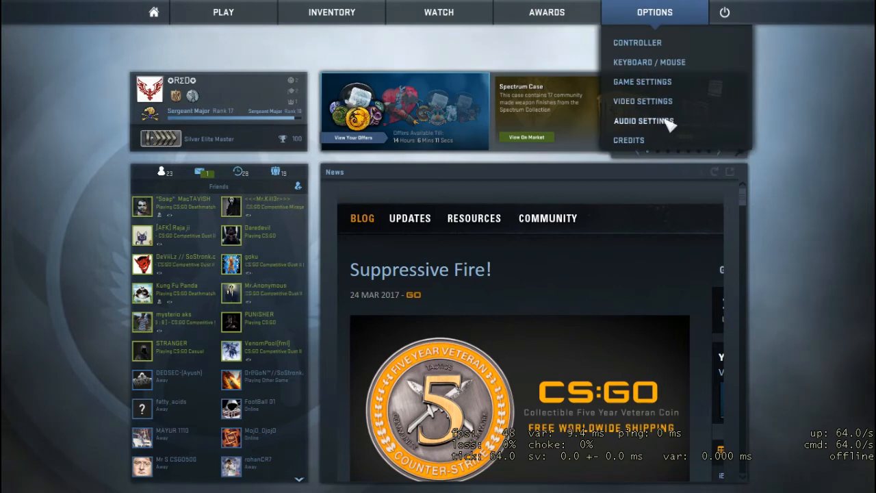
pyautogui.click(644, 120)
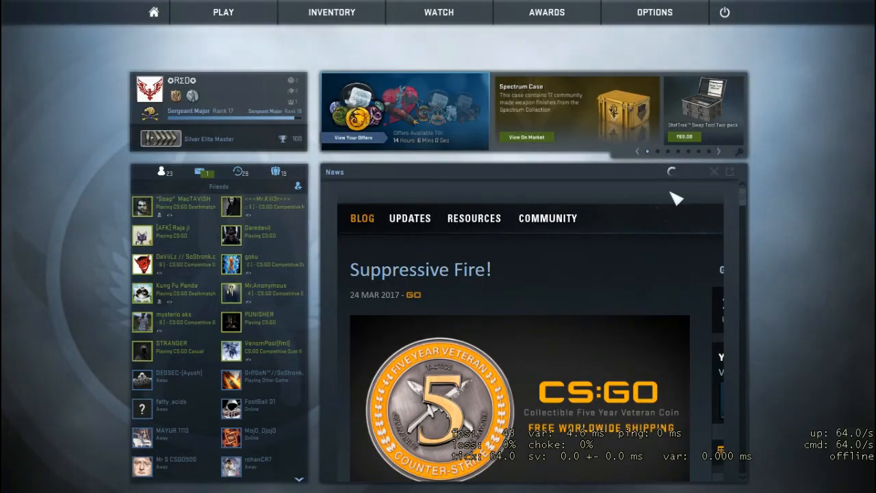
pyautogui.click(654, 11)
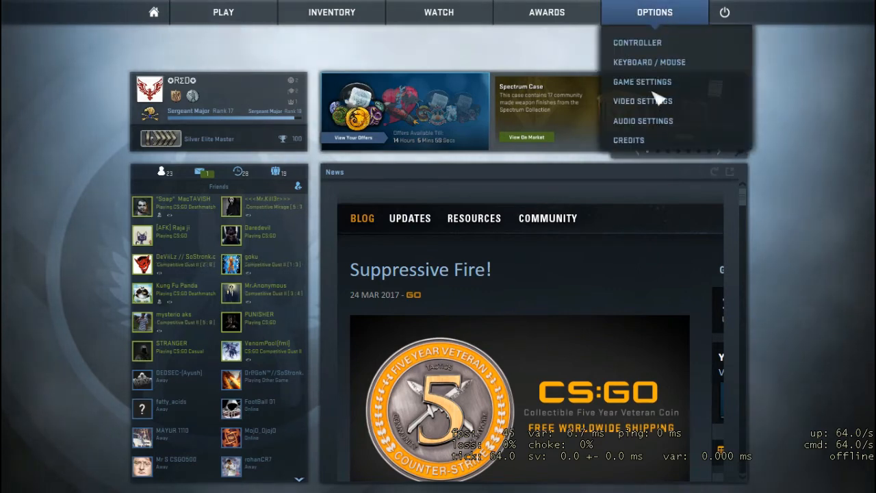
pyautogui.click(642, 81)
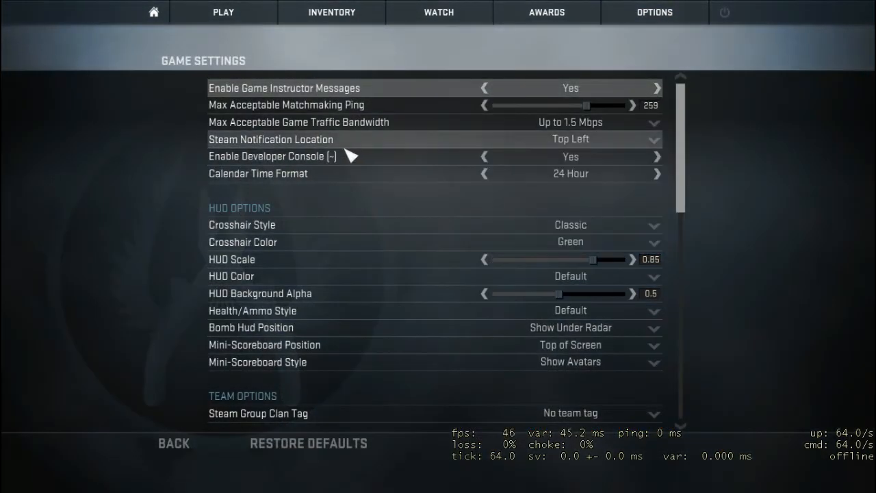
pyautogui.moveTo(269, 168)
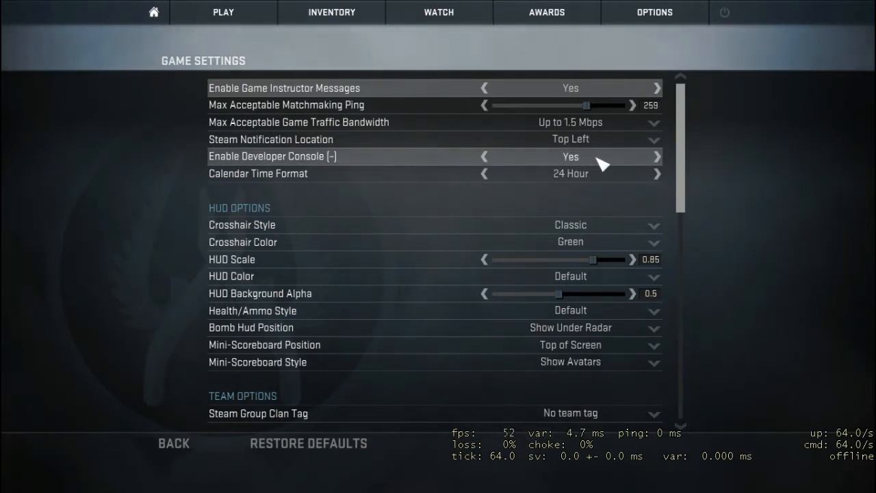
pyautogui.click(484, 157)
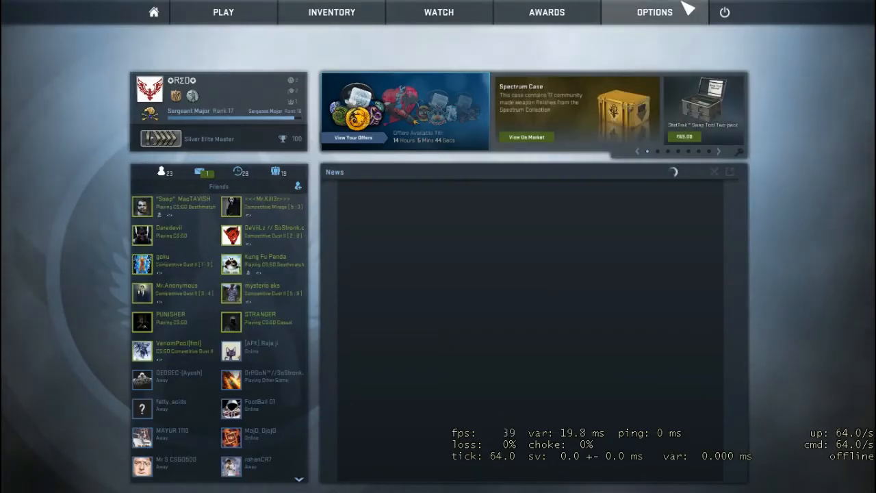
pyautogui.click(653, 12)
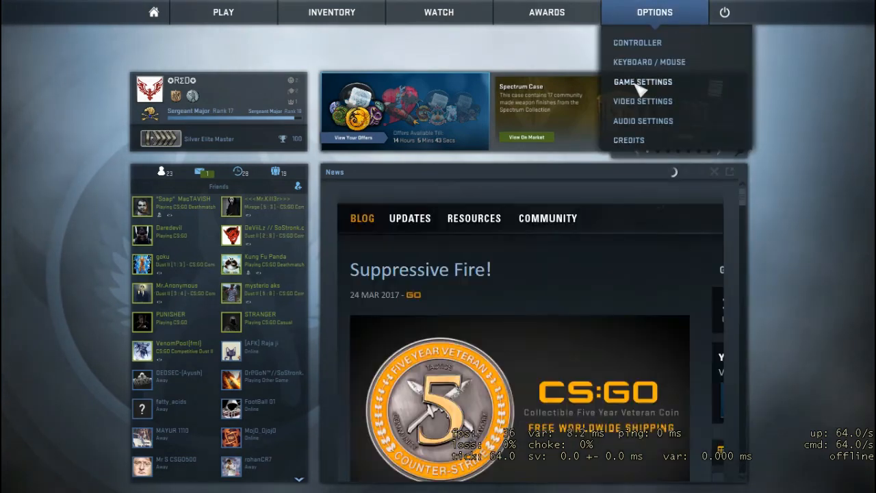
pyautogui.click(642, 81)
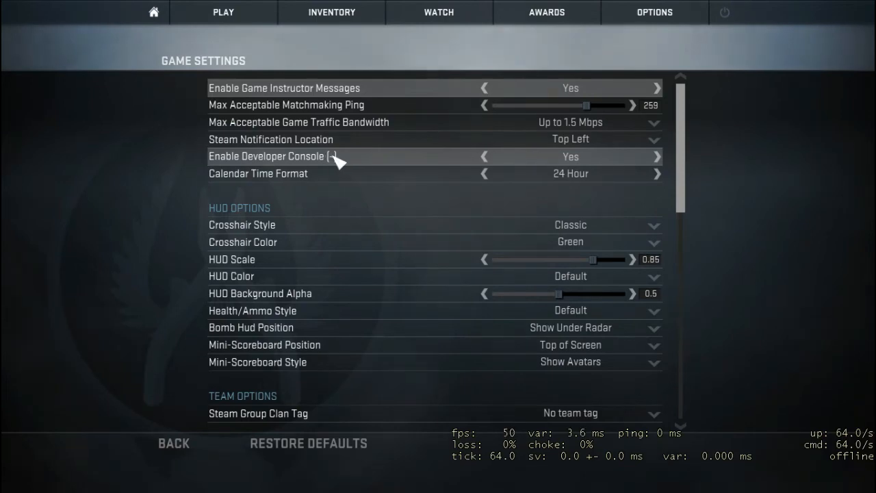
pyautogui.moveTo(153, 13)
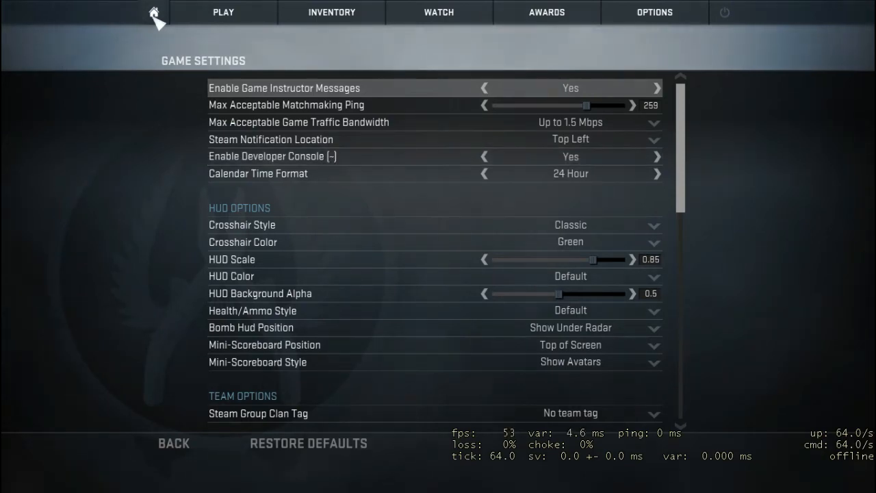
# - Run 'exec slam' in the developer console
pyautogui.press('grave')
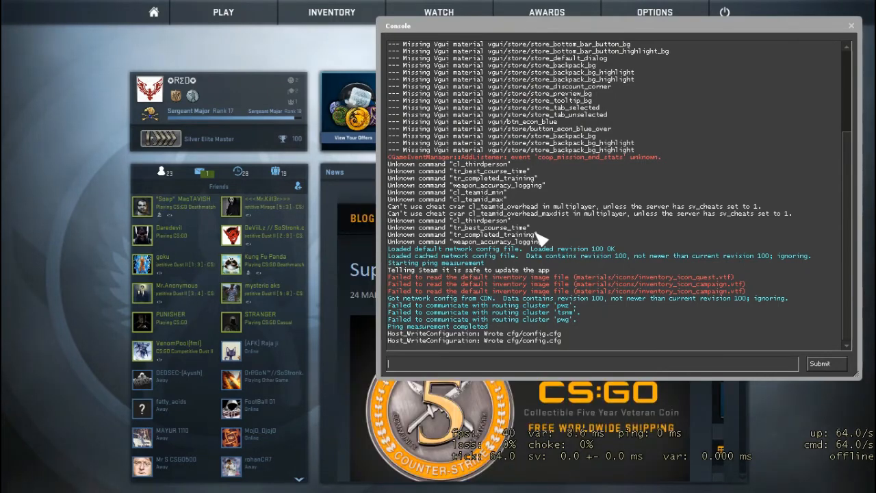
pyautogui.write('exec')
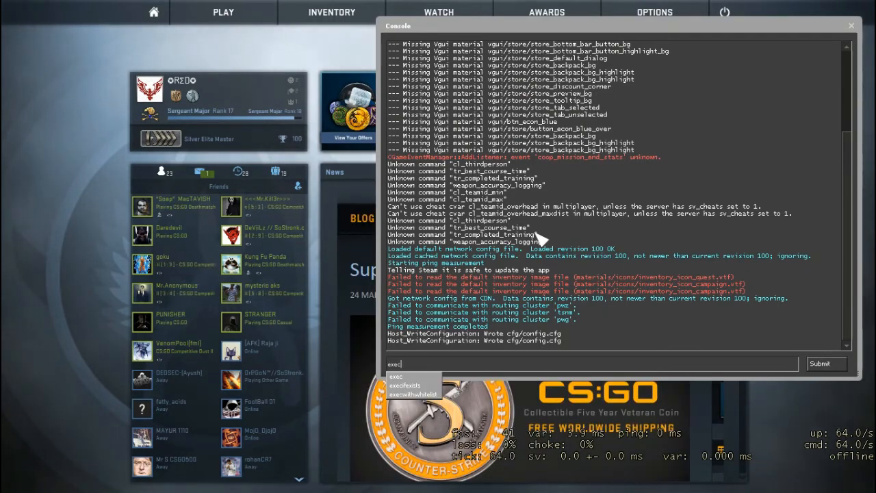
pyautogui.press('Return')
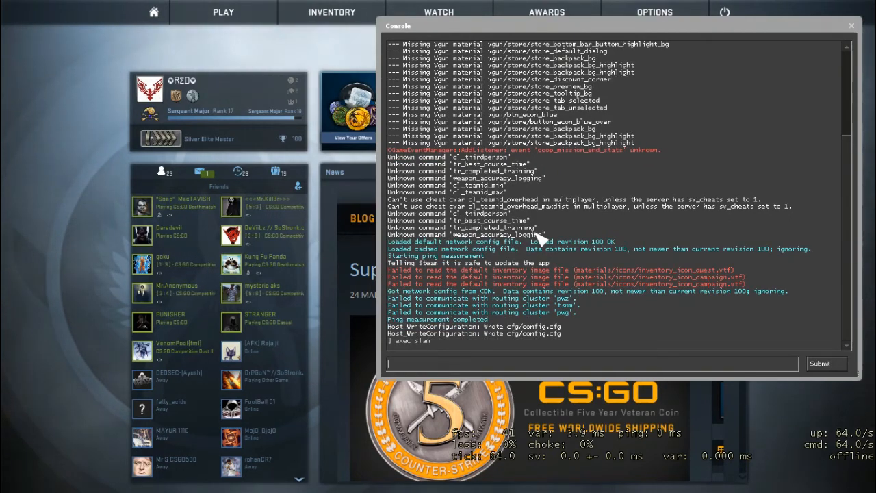
pyautogui.click(851, 25)
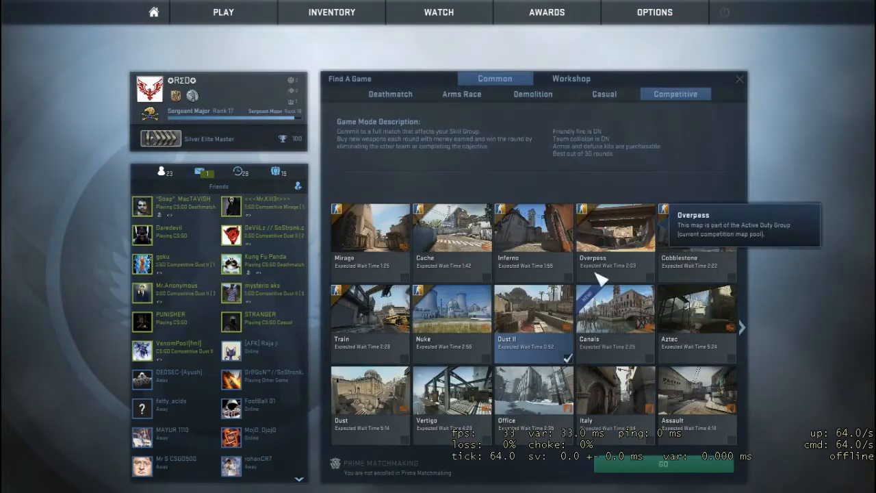
# - Join a Deathmatch game on Dust II
pyautogui.click(390, 93)
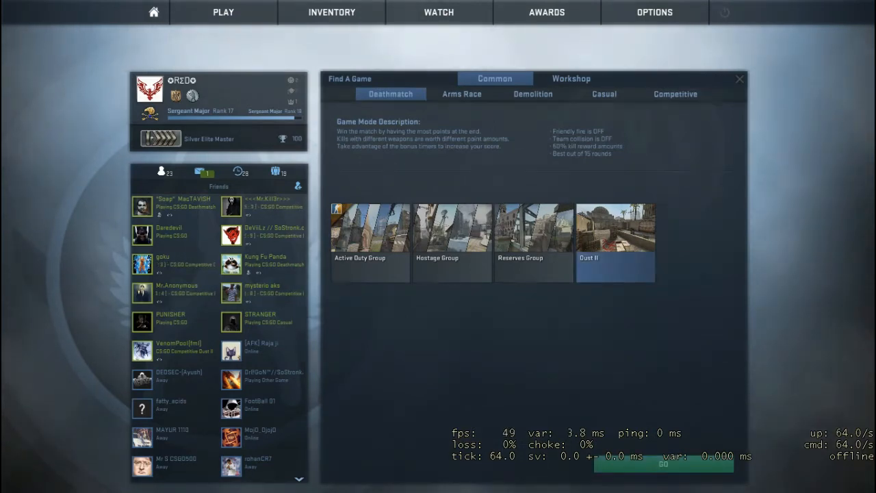
pyautogui.click(663, 463)
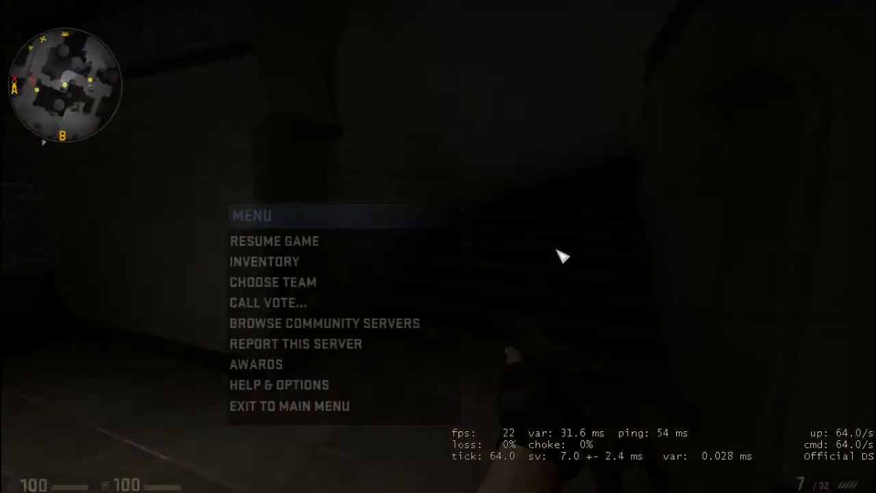
# - Resume the Dust II match, run 'exec slam' in the console, play, then pause
pyautogui.click(274, 241)
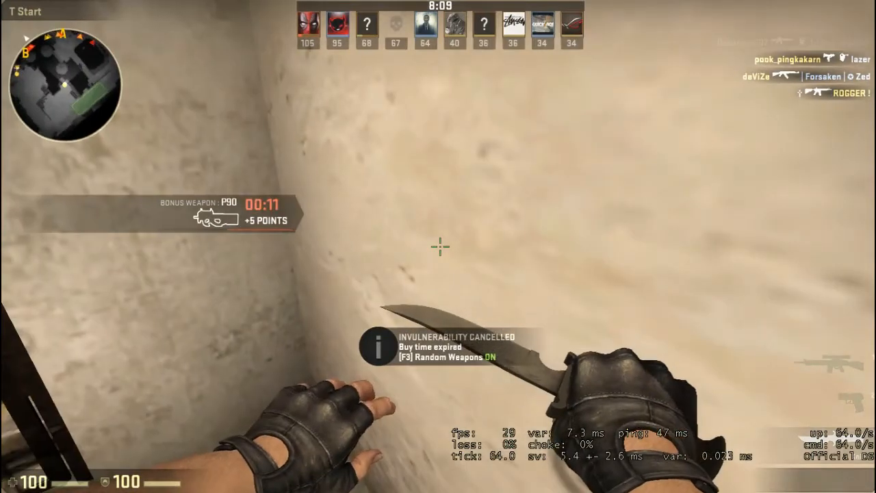
pyautogui.press('`')
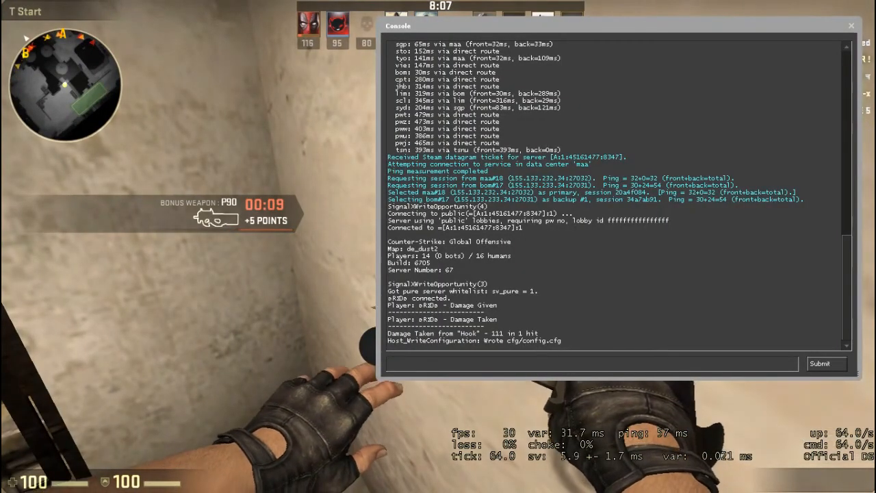
pyautogui.write('exec sla')
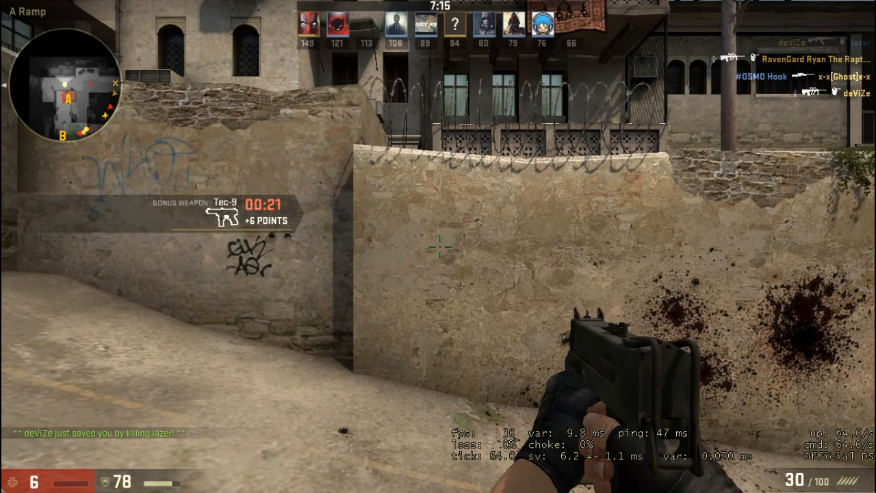
pyautogui.press('Escape')
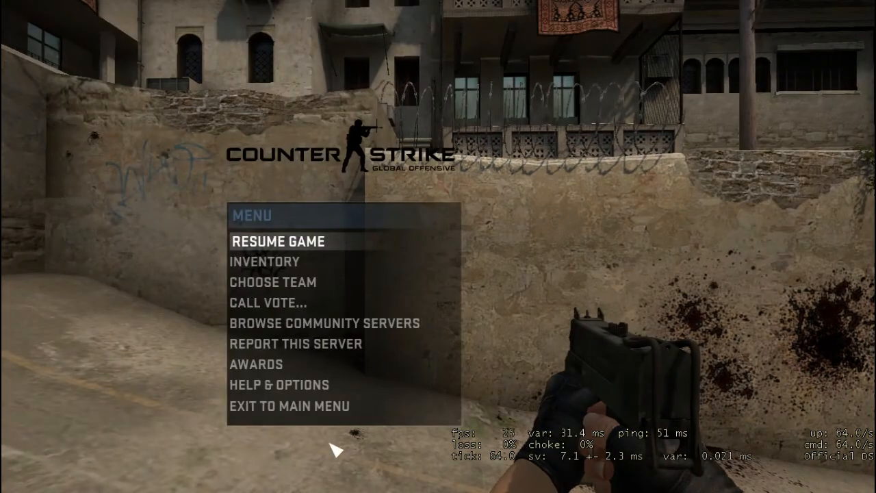
# - Leave the match, then stop and restart the SLAM mixer
pyautogui.click(294, 405)
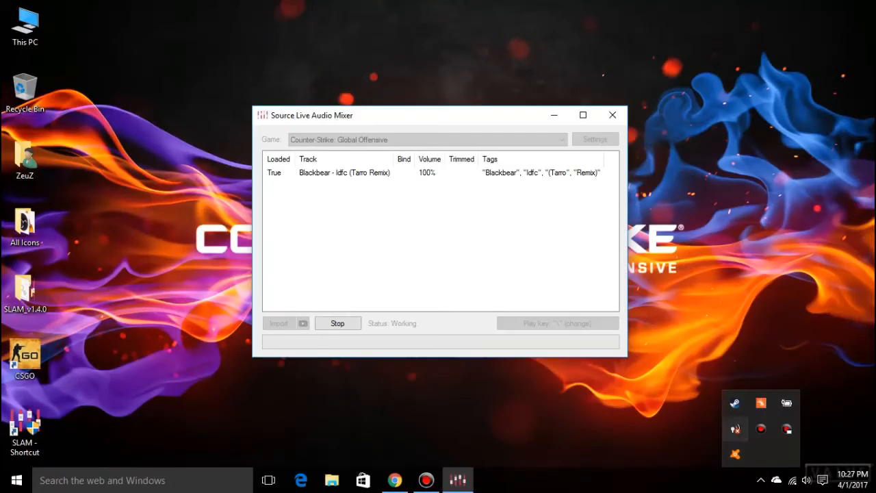
pyautogui.click(337, 322)
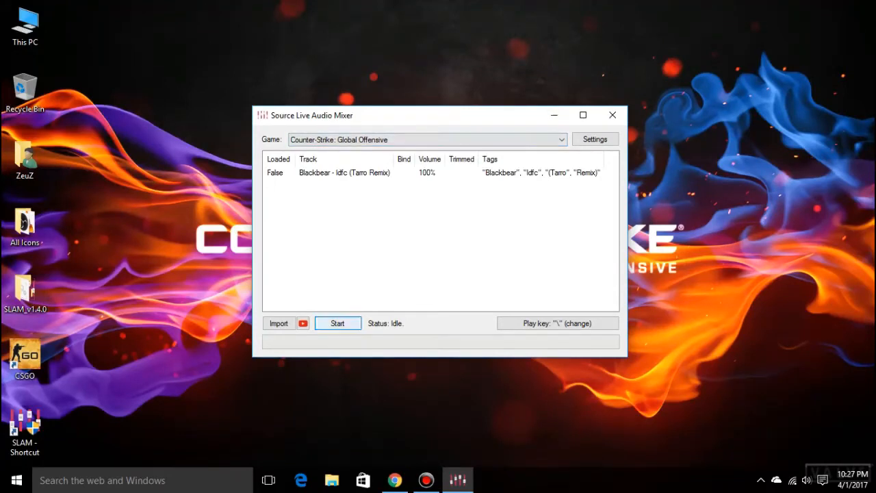
pyautogui.click(337, 323)
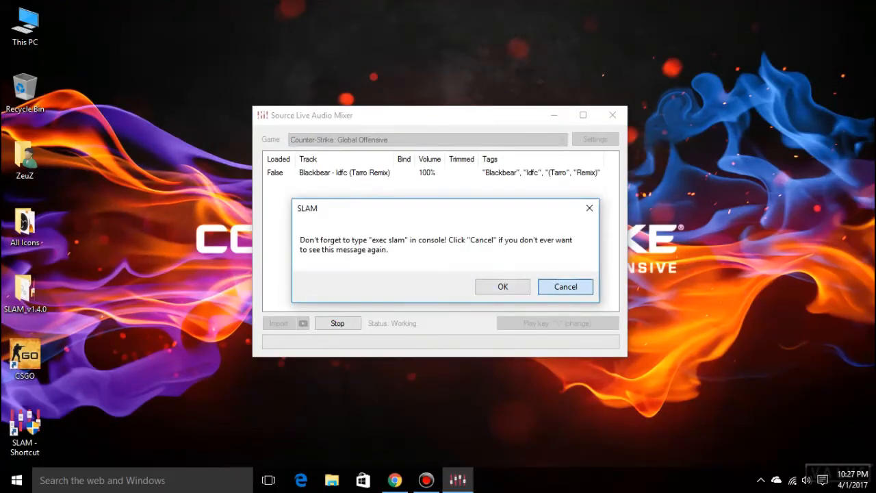